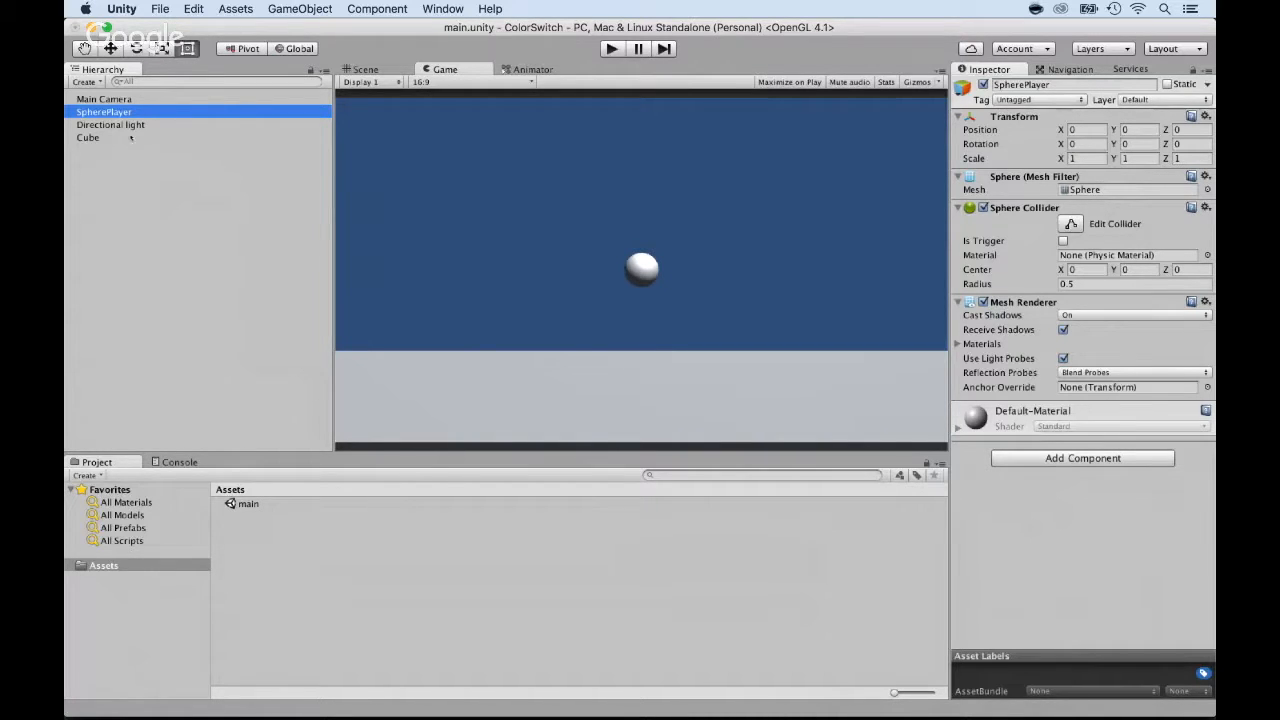
Inspect the Cube's components, then bring up the Component menu to add 2D physics to SpherePlayer
{"action": "left_click", "coordinate": [88, 136]}
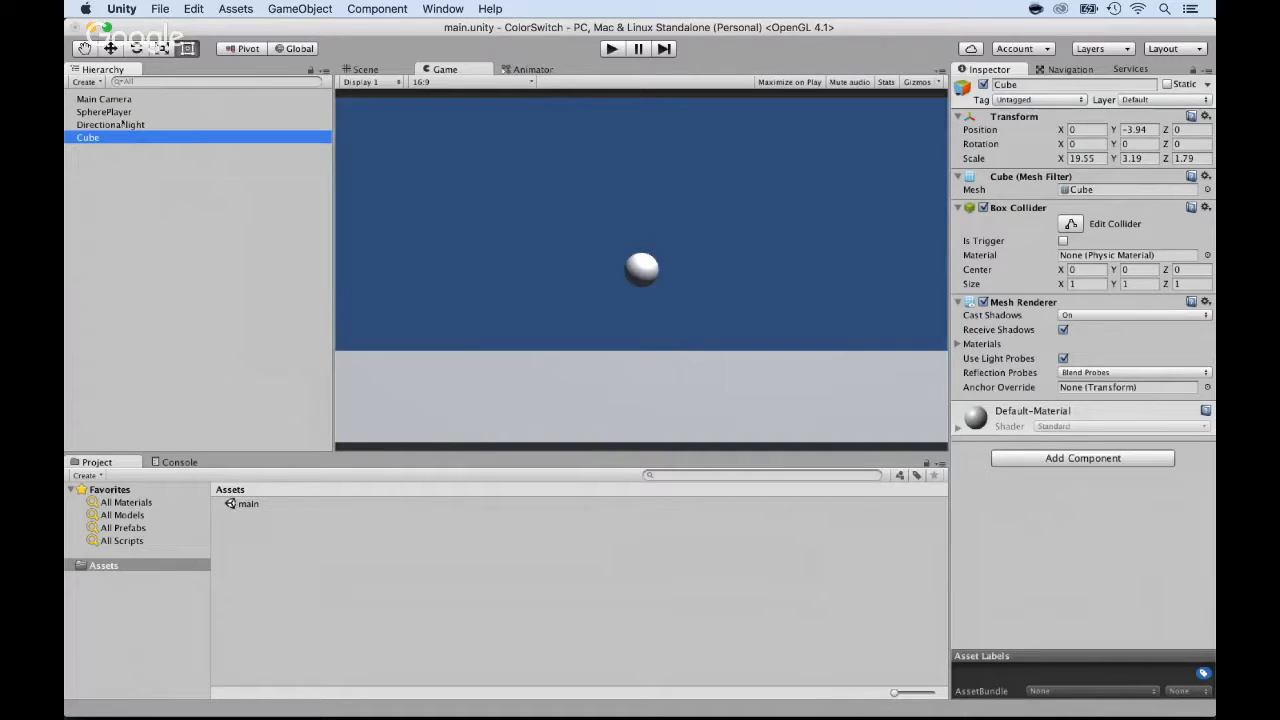
{"action": "left_click", "coordinate": [376, 8]}
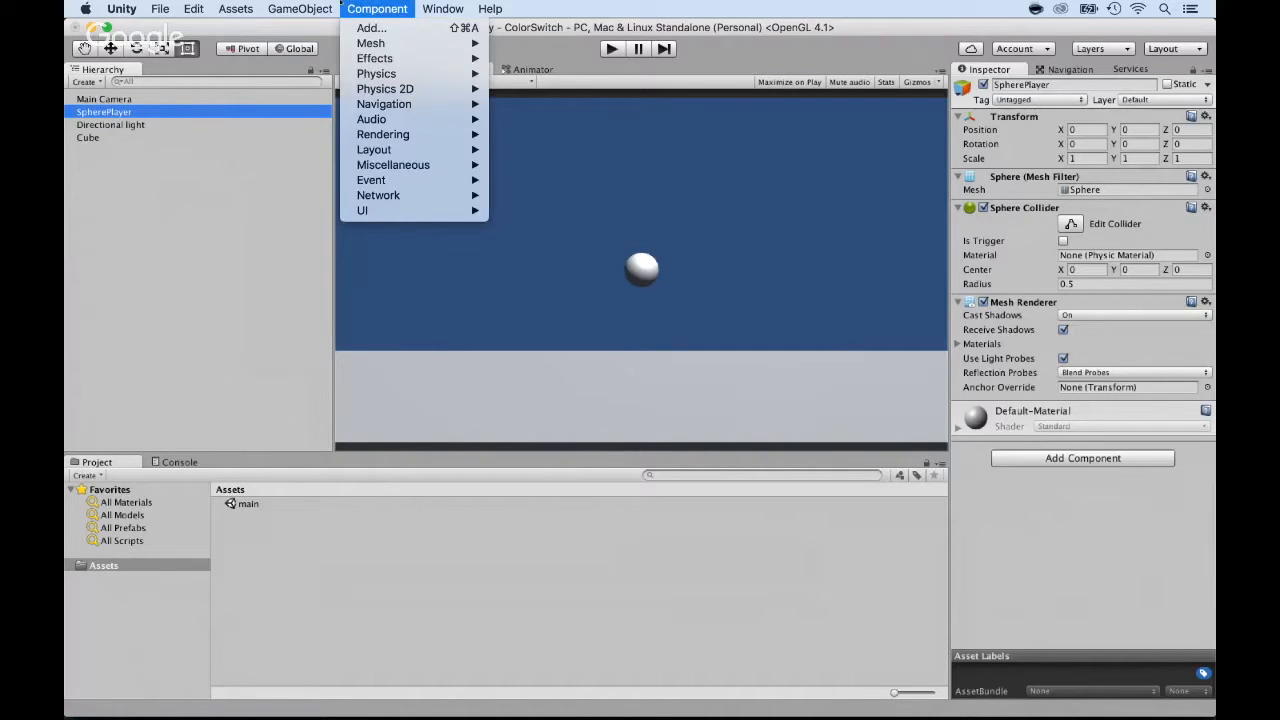
{"action": "left_click", "coordinate": [300, 8]}
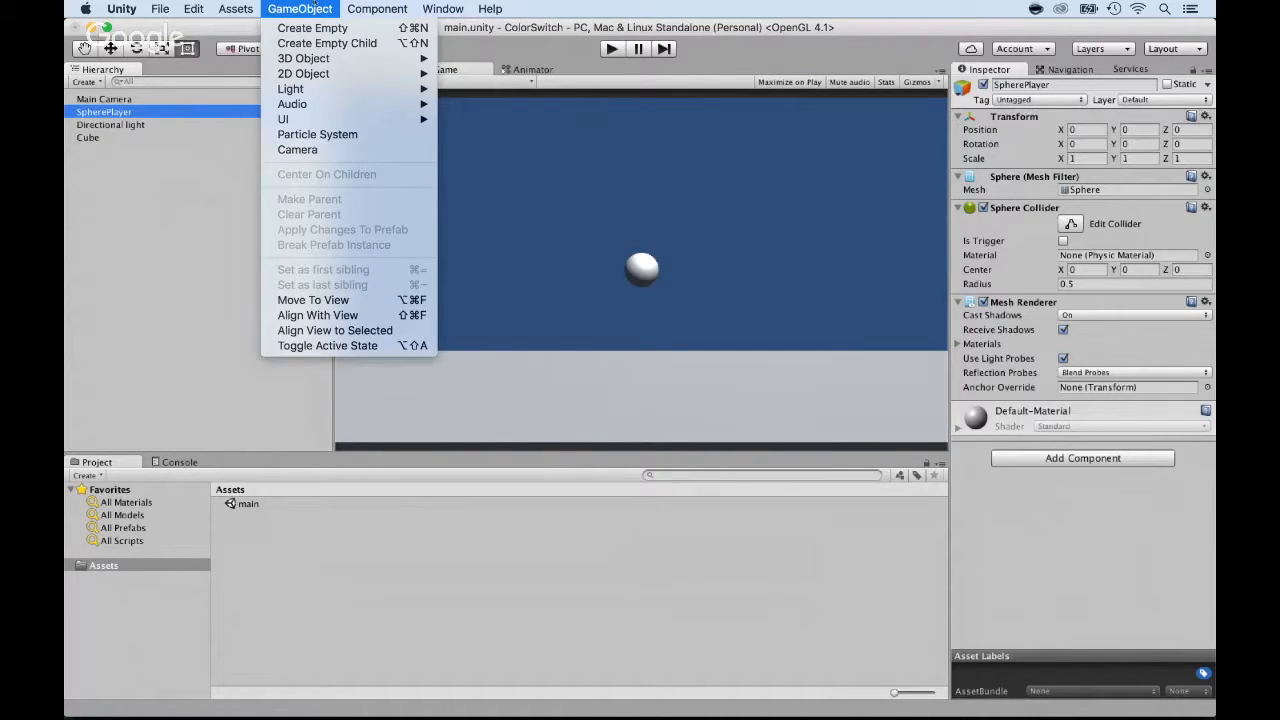
{"action": "left_click", "coordinate": [376, 8]}
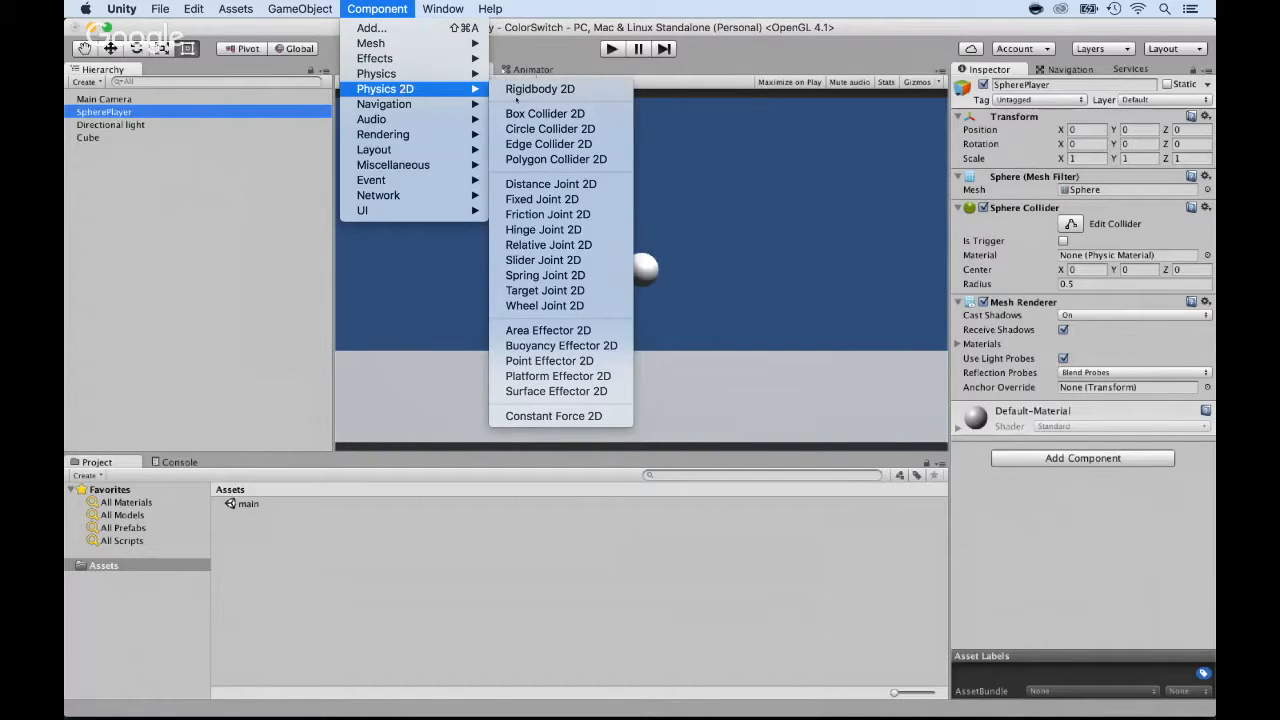
{"action": "mouse_move", "coordinate": [544, 260]}
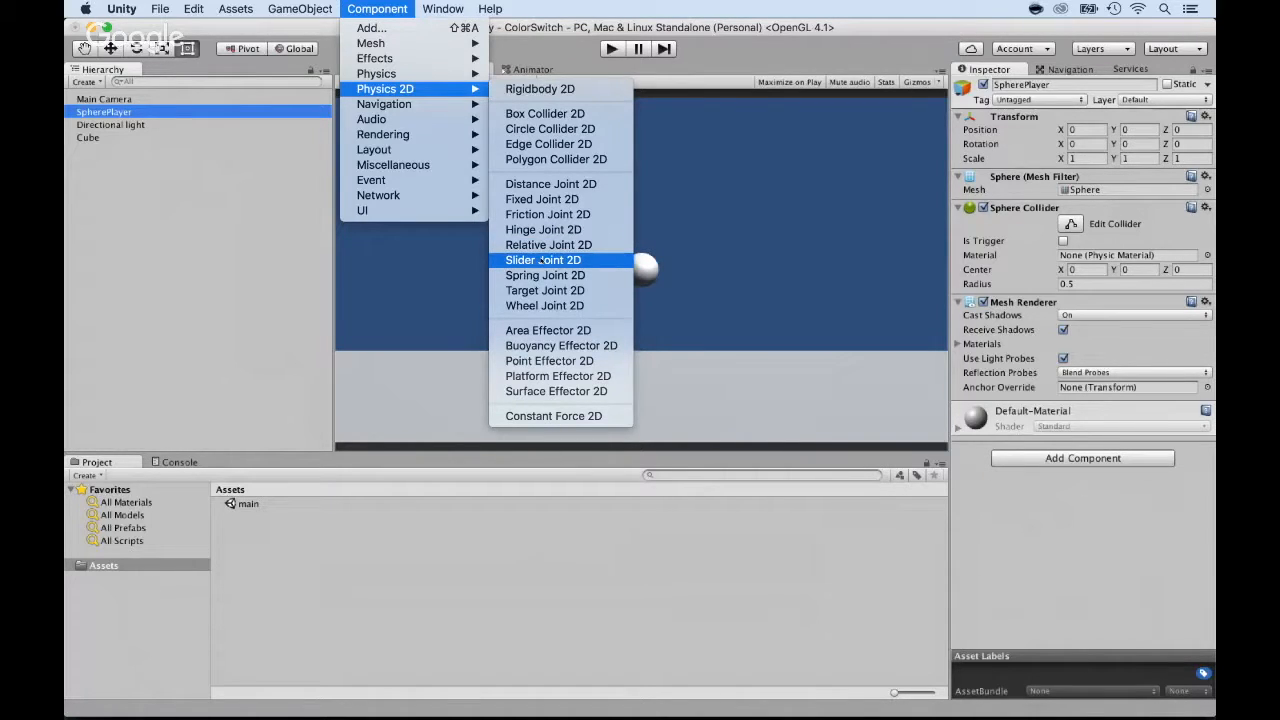
{"action": "mouse_move", "coordinate": [552, 410]}
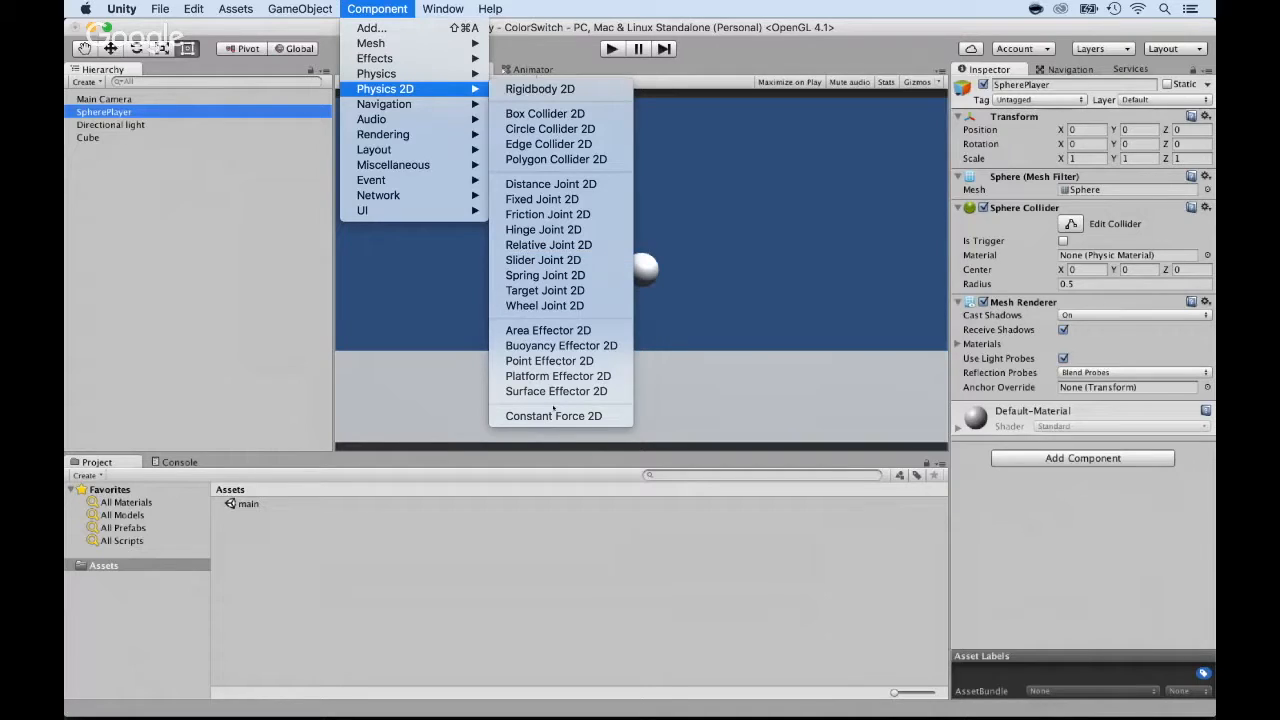
{"action": "mouse_move", "coordinate": [552, 414]}
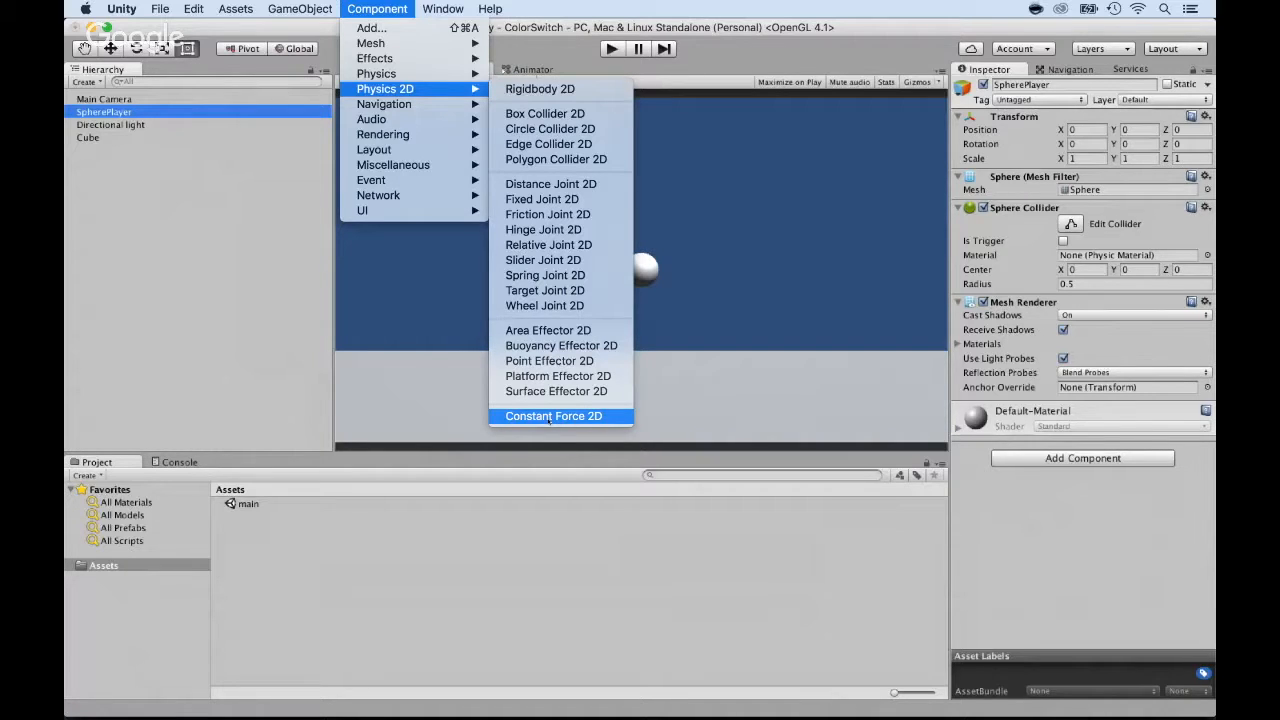
{"action": "mouse_move", "coordinate": [540, 88]}
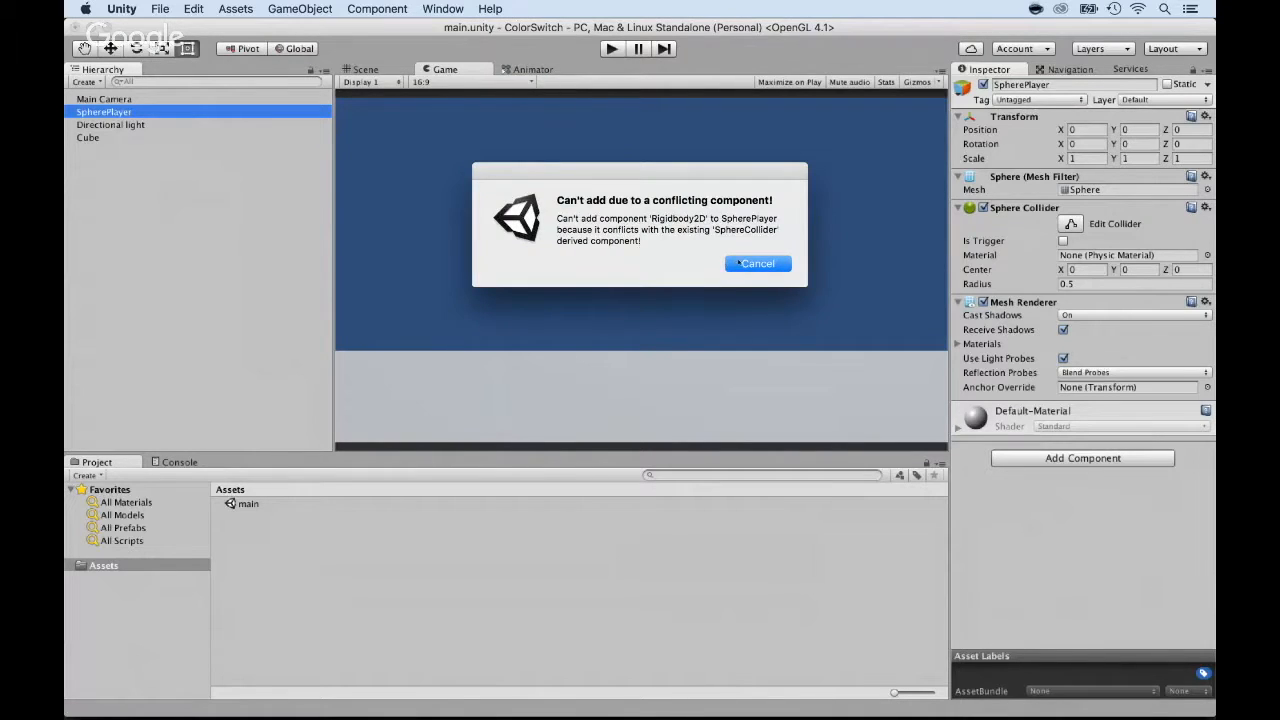
Cancel the conflicting-component warning so SpherePlayer keeps its Sphere Collider and no Rigidbody 2D
{"action": "left_click", "coordinate": [756, 264]}
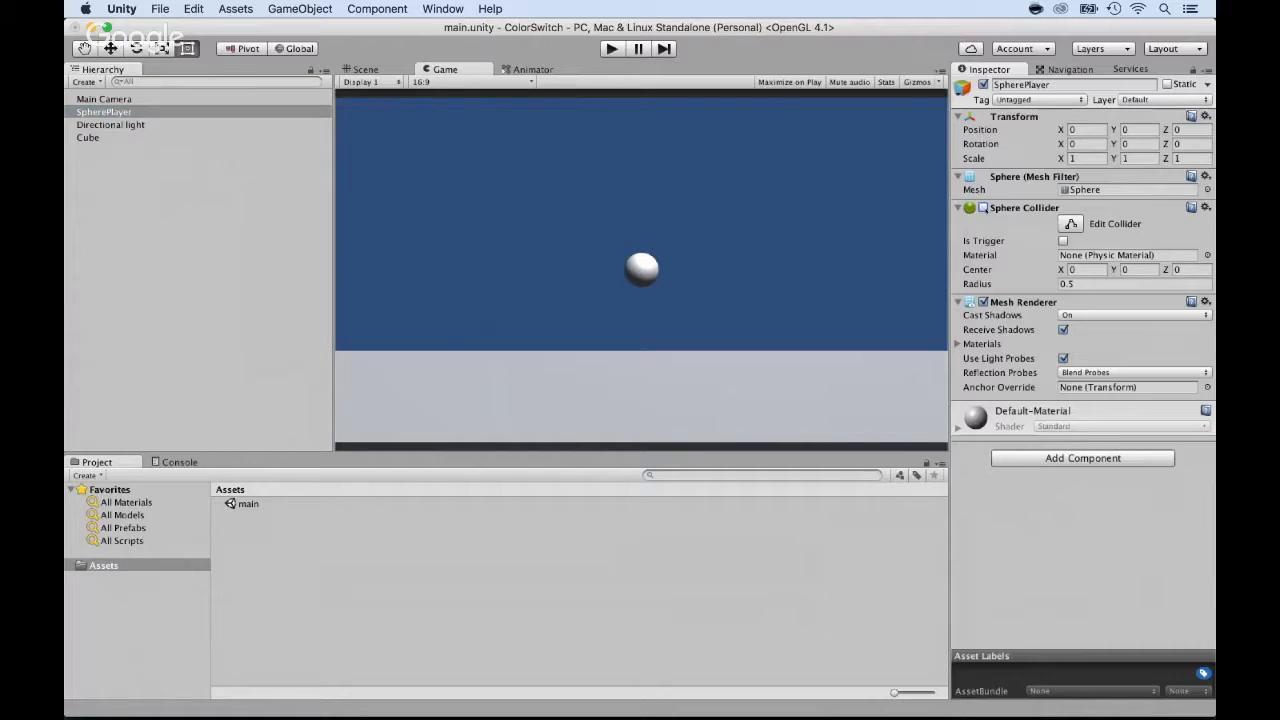
{"action": "left_click", "coordinate": [376, 8]}
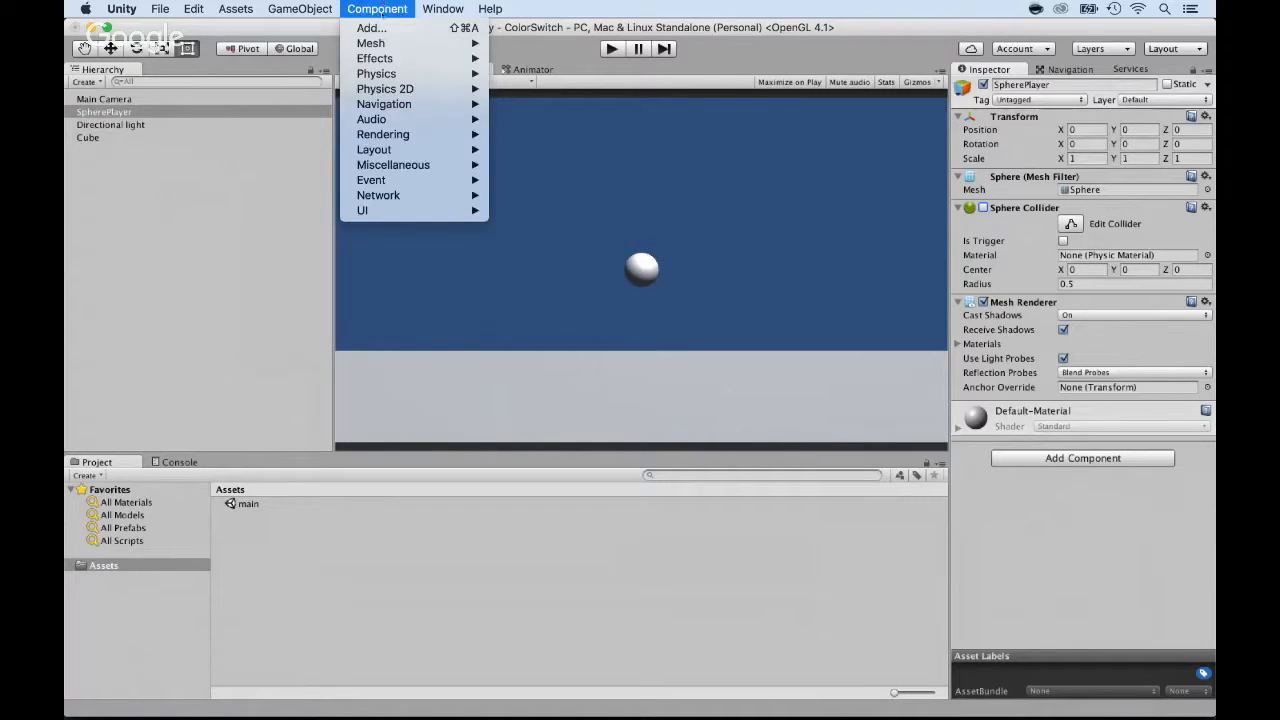
{"action": "mouse_move", "coordinate": [384, 88]}
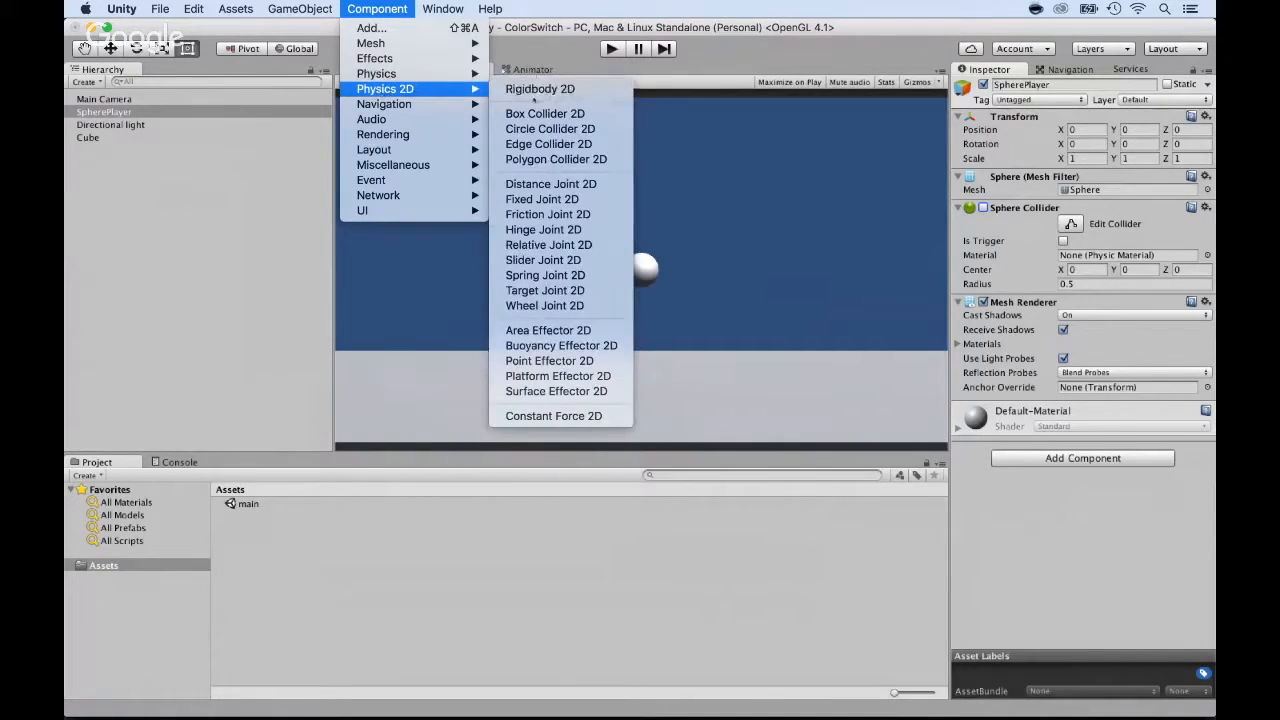
{"action": "left_click", "coordinate": [540, 88]}
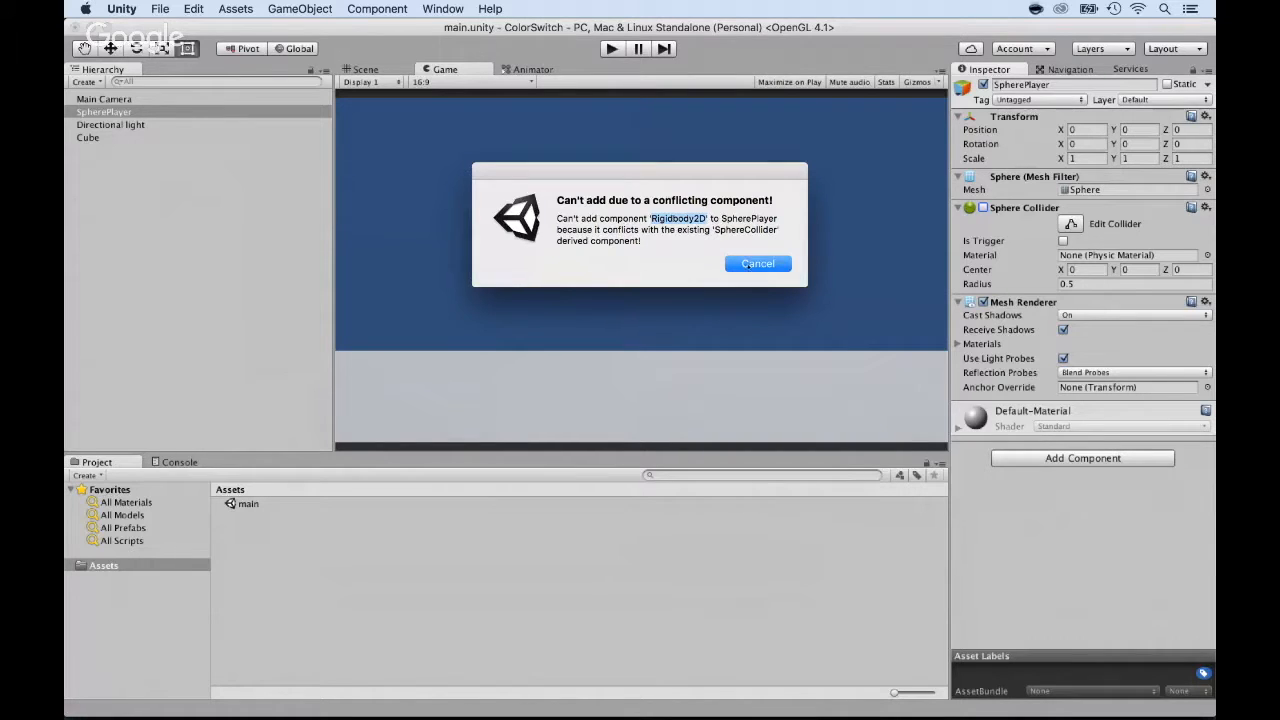
{"action": "left_click", "coordinate": [756, 264]}
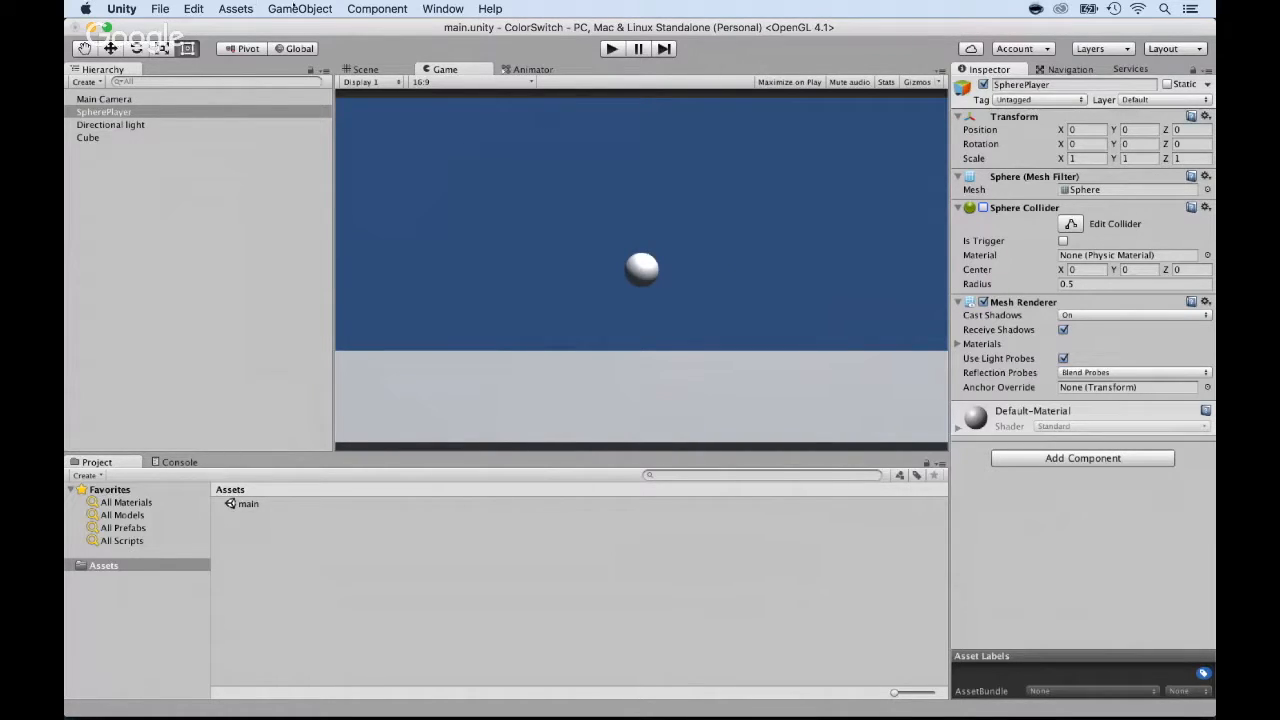
{"action": "left_click", "coordinate": [300, 8]}
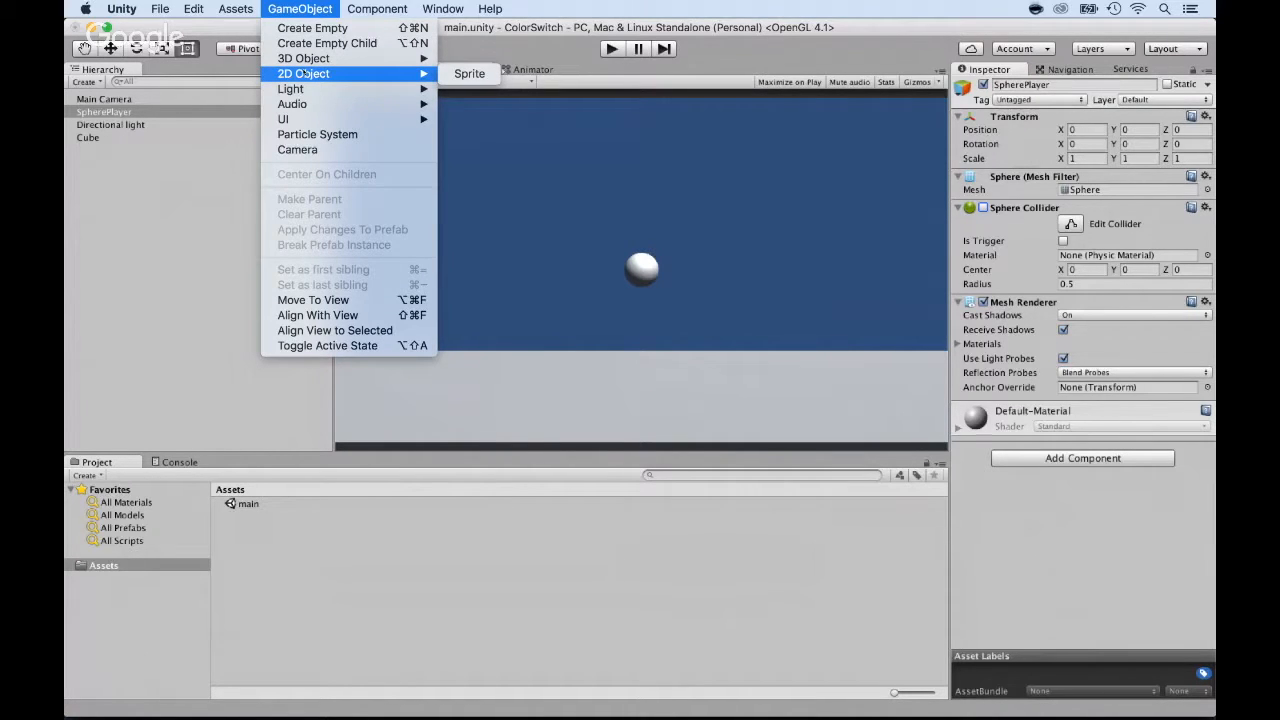
{"action": "mouse_move", "coordinate": [304, 58]}
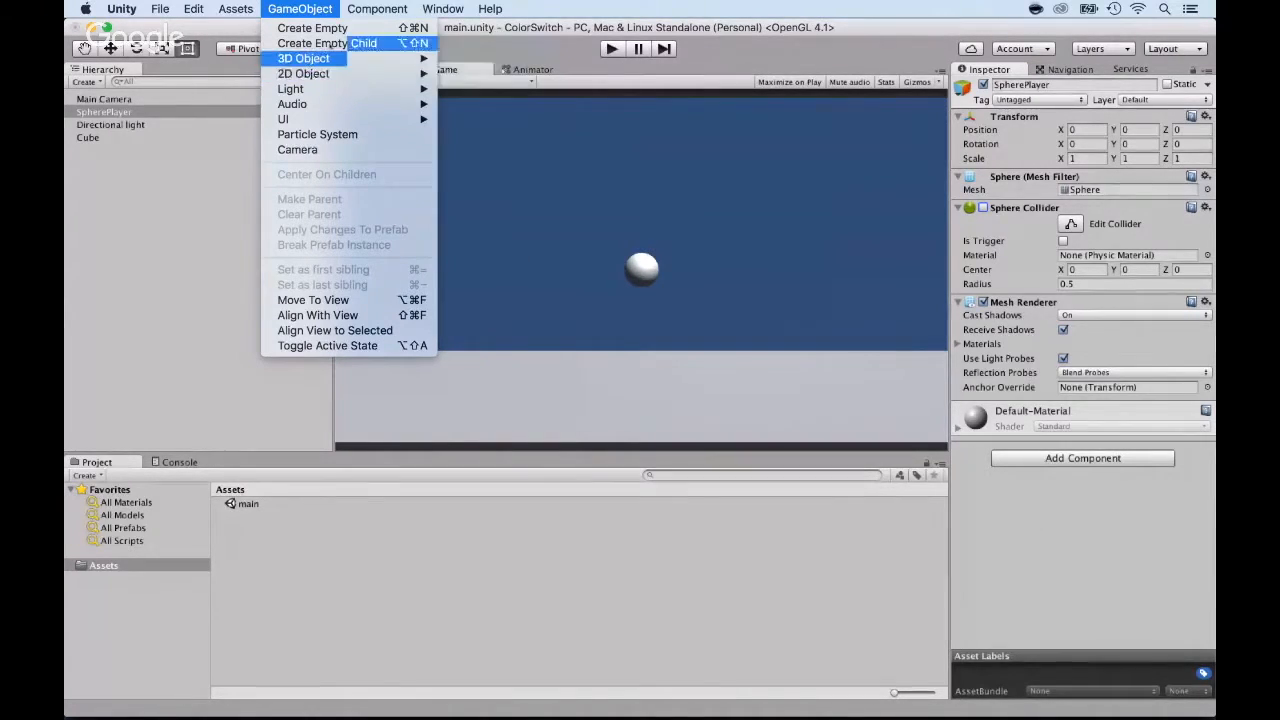
{"action": "left_click", "coordinate": [376, 8]}
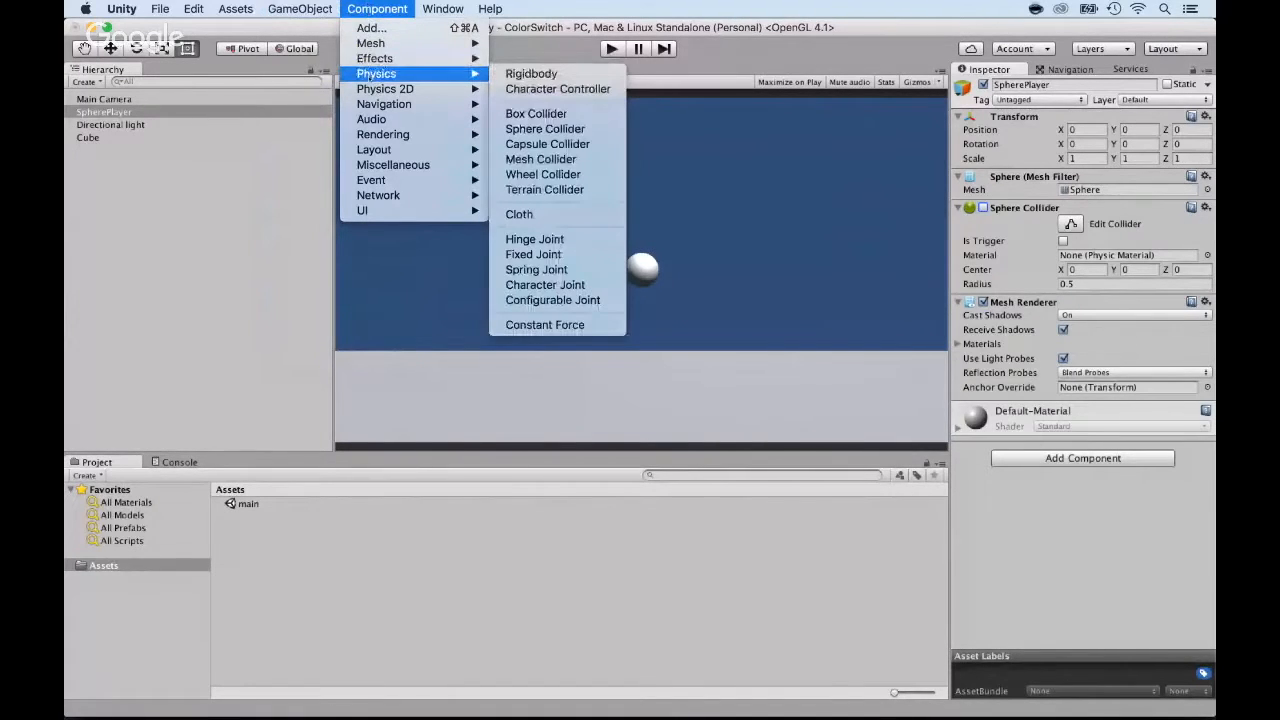
{"action": "mouse_move", "coordinate": [532, 72]}
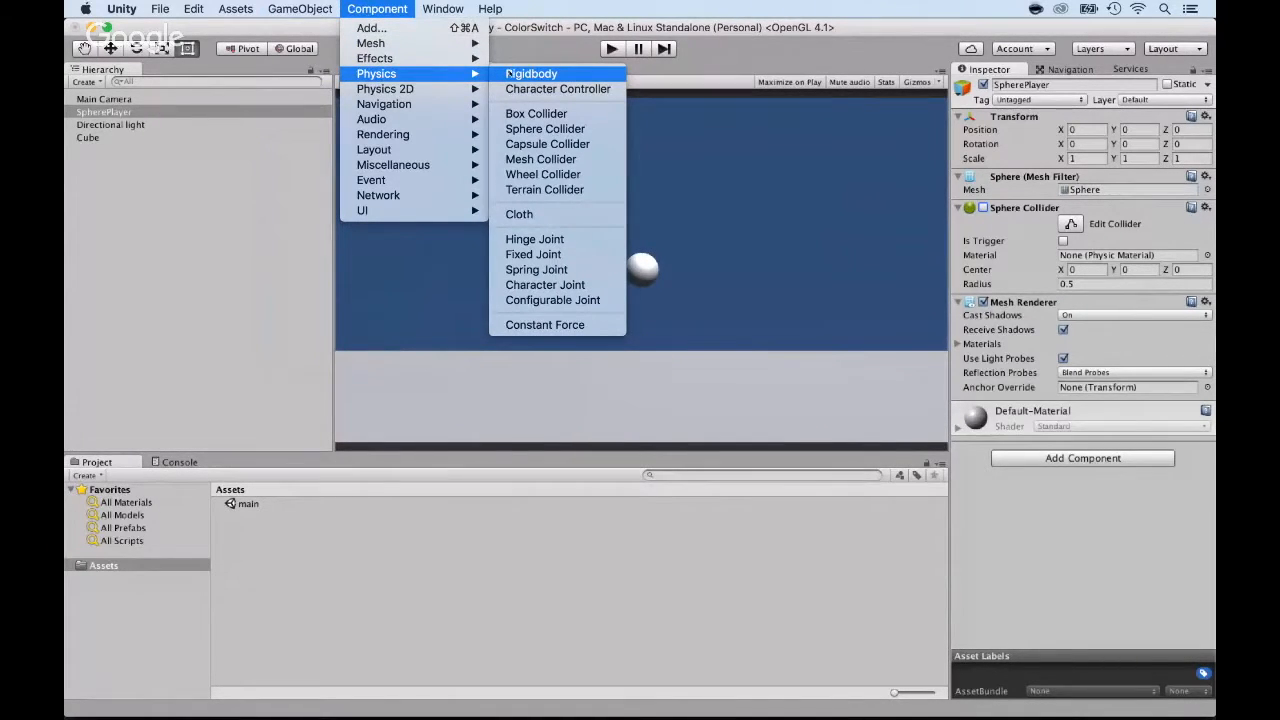
{"action": "mouse_move", "coordinate": [384, 88]}
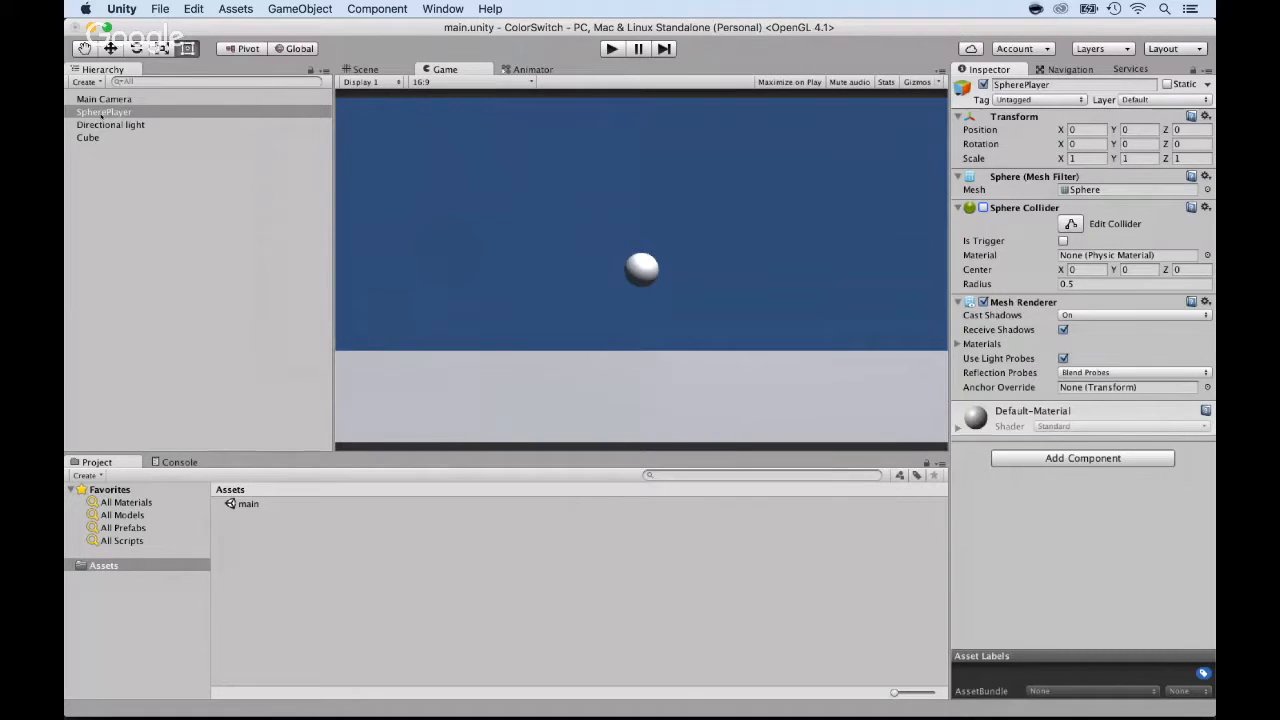
Select the Cube to view its Box Colliders and list the GameObject 2D Object choices
{"action": "left_click", "coordinate": [88, 136]}
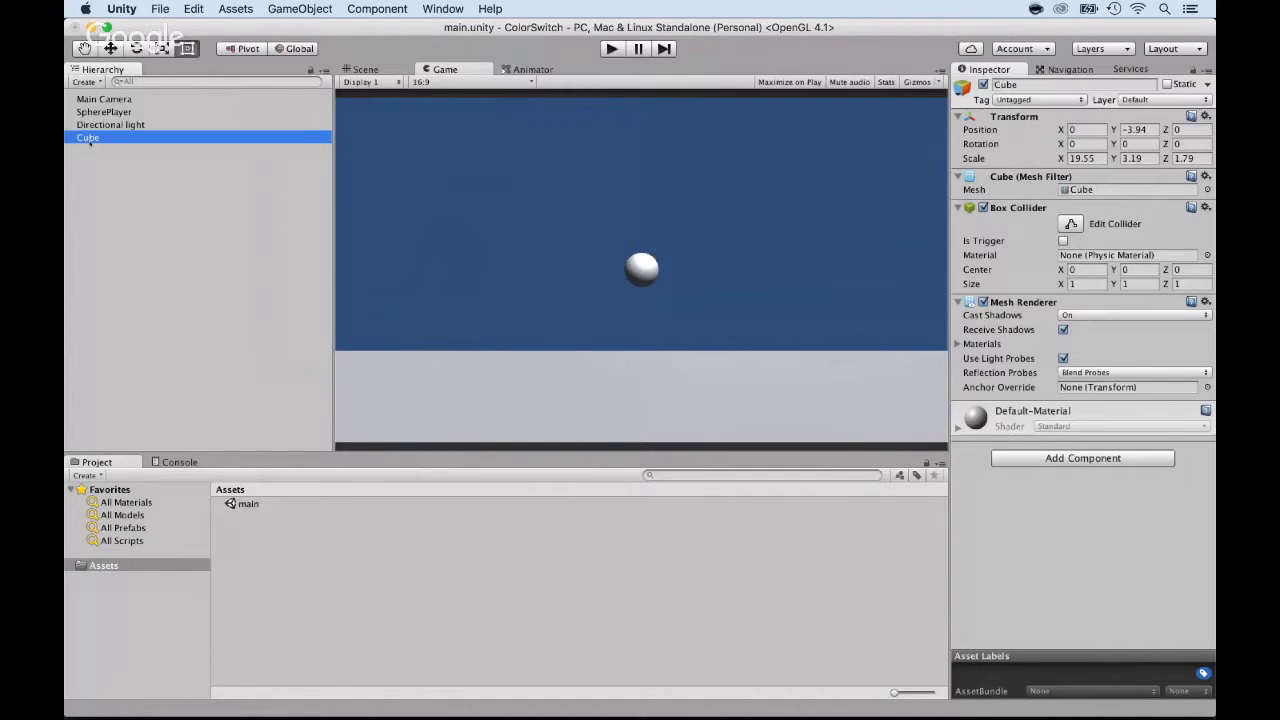
{"action": "left_click", "coordinate": [300, 8]}
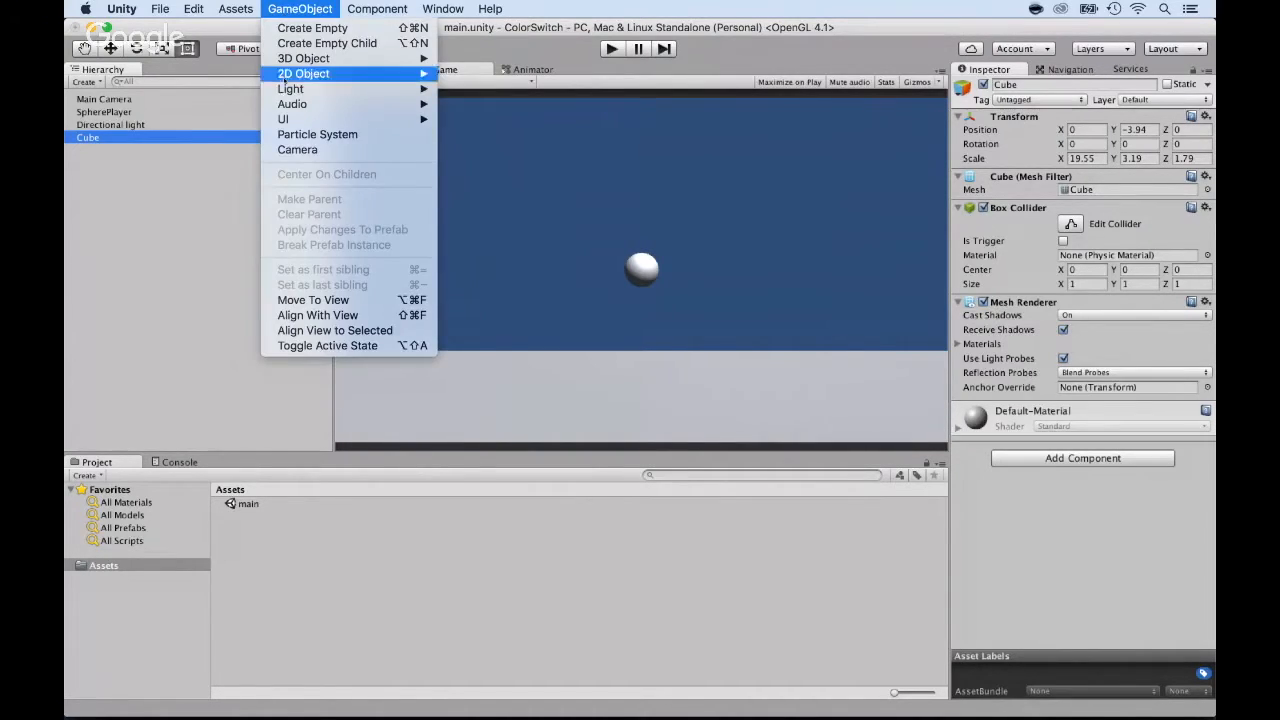
{"action": "mouse_move", "coordinate": [304, 72]}
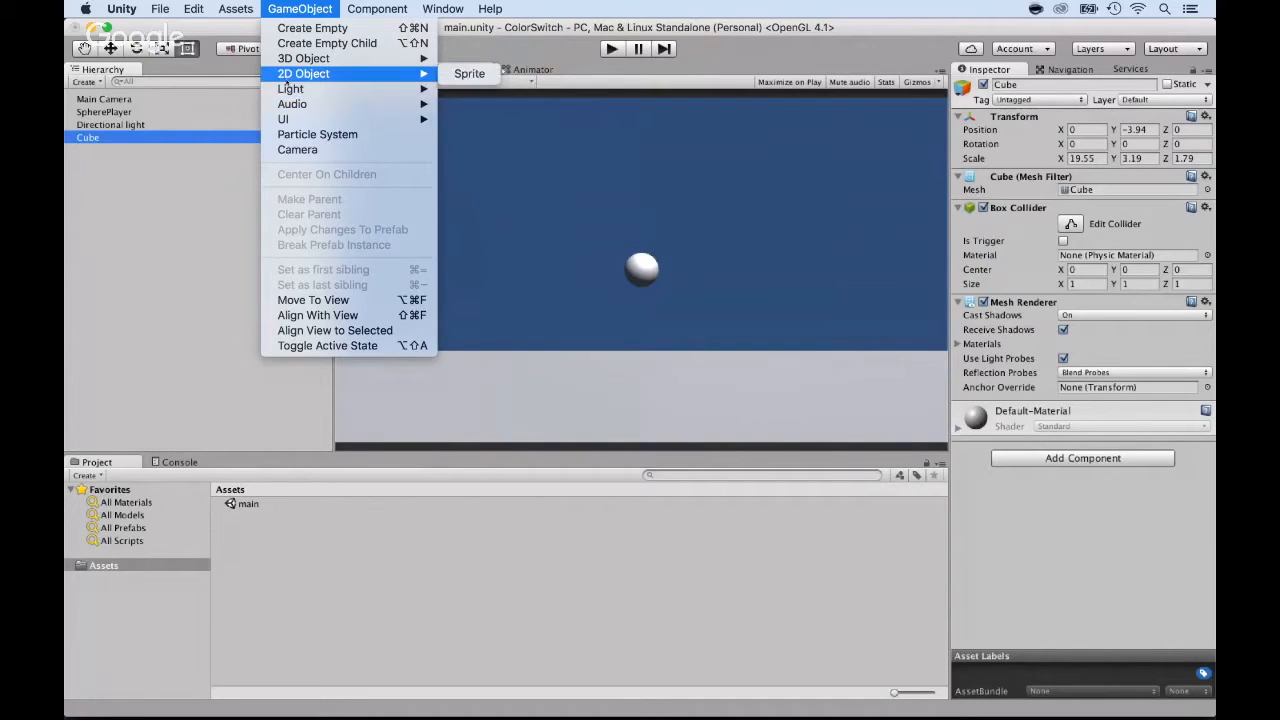